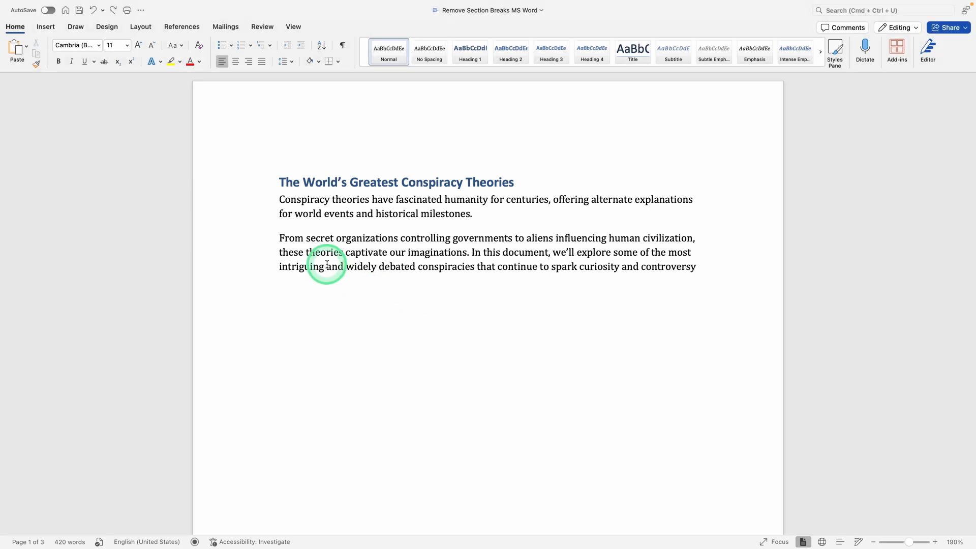
Step: Turn on Show/Hide ¶ so continuous section breaks and the page break become visible
{"action": "scroll", "scroll_direction": "down", "scroll_amount": 3}
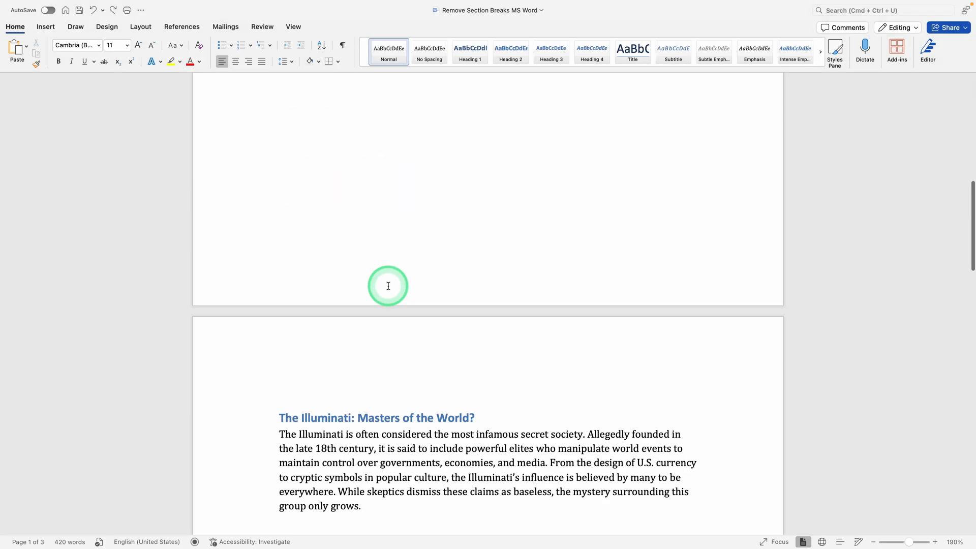
{"action": "scroll", "scroll_direction": "down", "scroll_amount": 3}
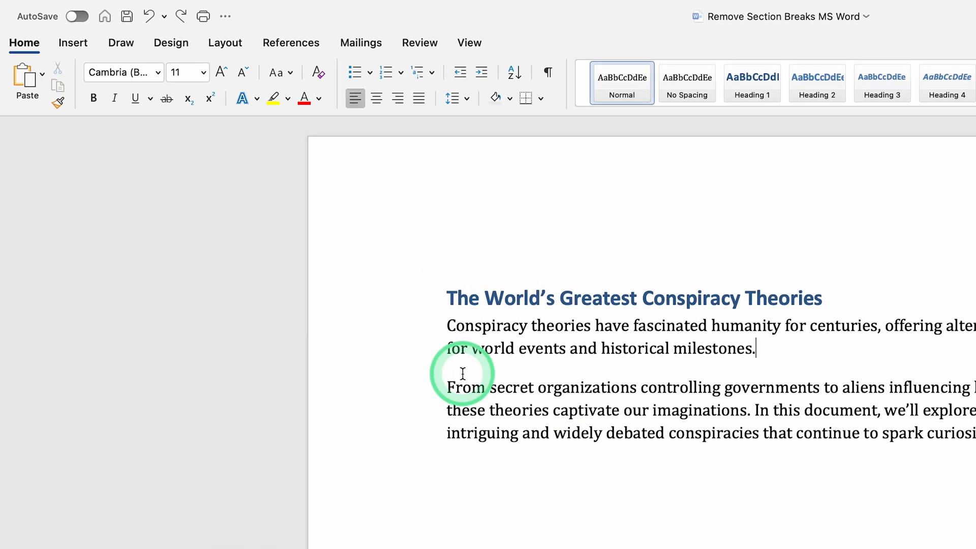
{"action": "left_click", "coordinate": [547, 72]}
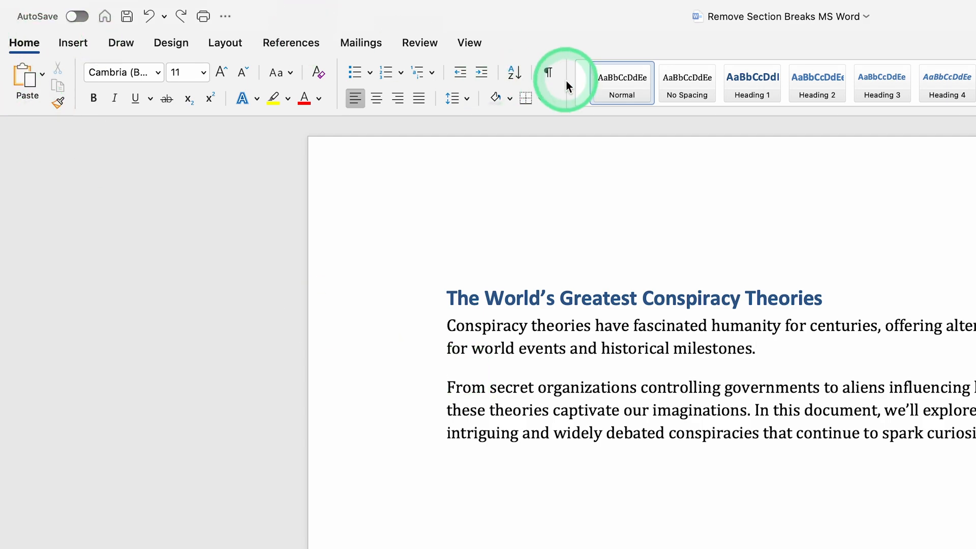
{"action": "left_click", "coordinate": [547, 73]}
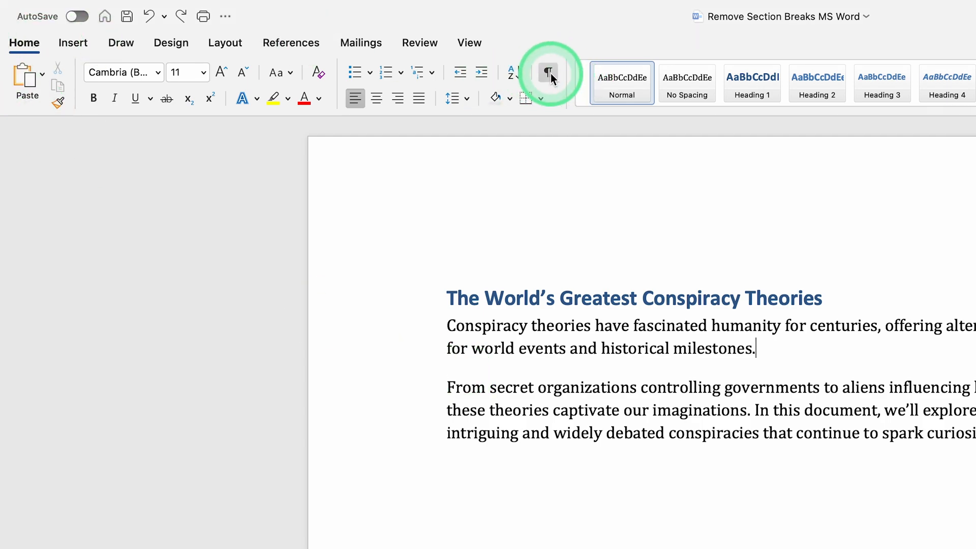
{"action": "left_click", "coordinate": [548, 72]}
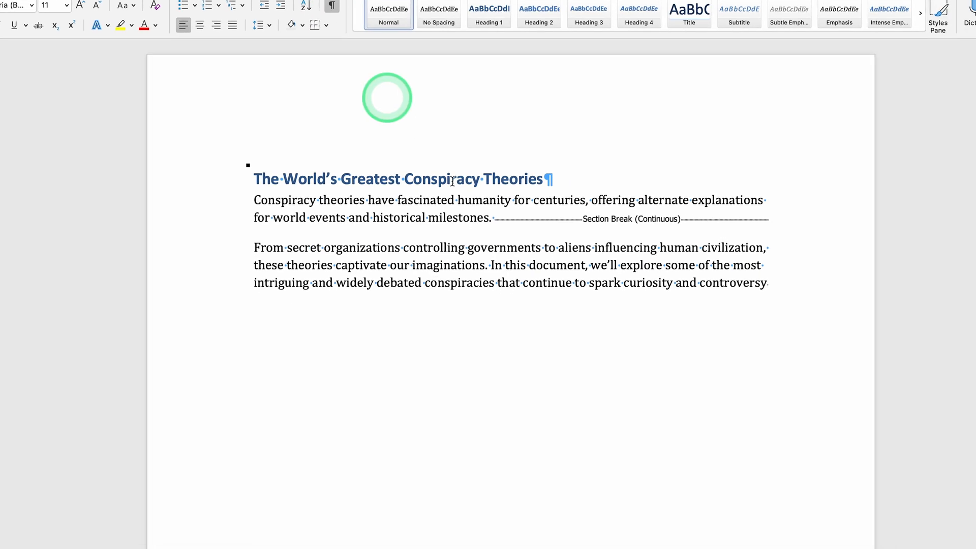
{"action": "scroll", "scroll_direction": "down", "scroll_amount": 3}
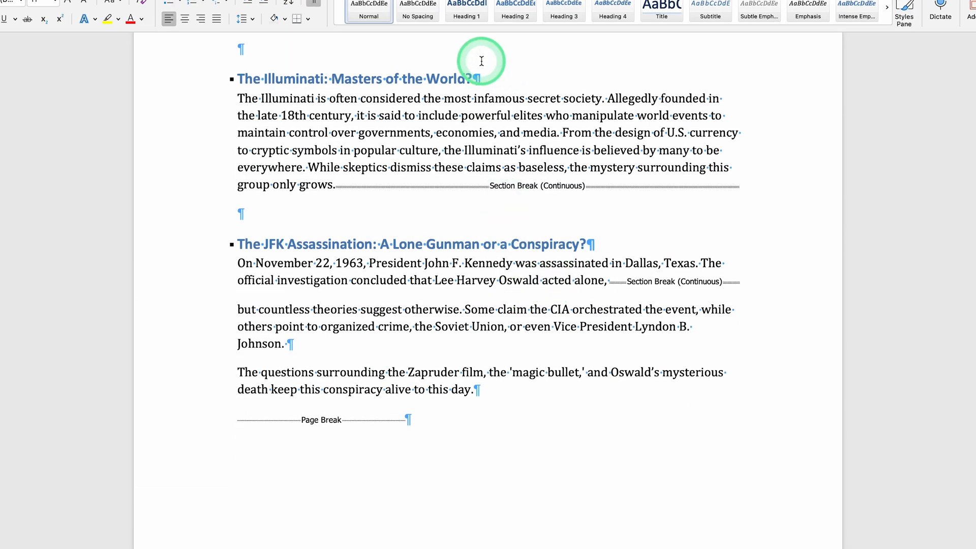
{"action": "mouse_move", "coordinate": [475, 187]}
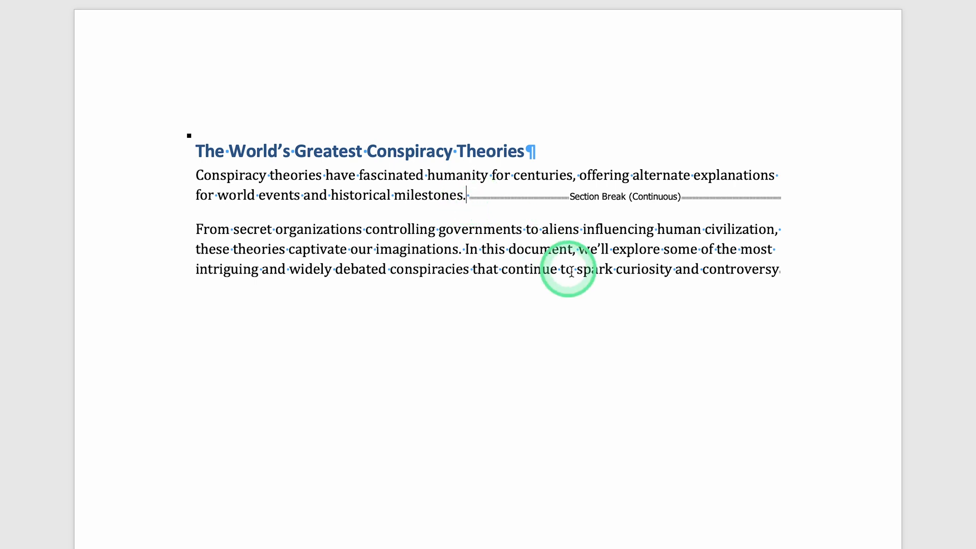
{"action": "key", "text": "Delete"}
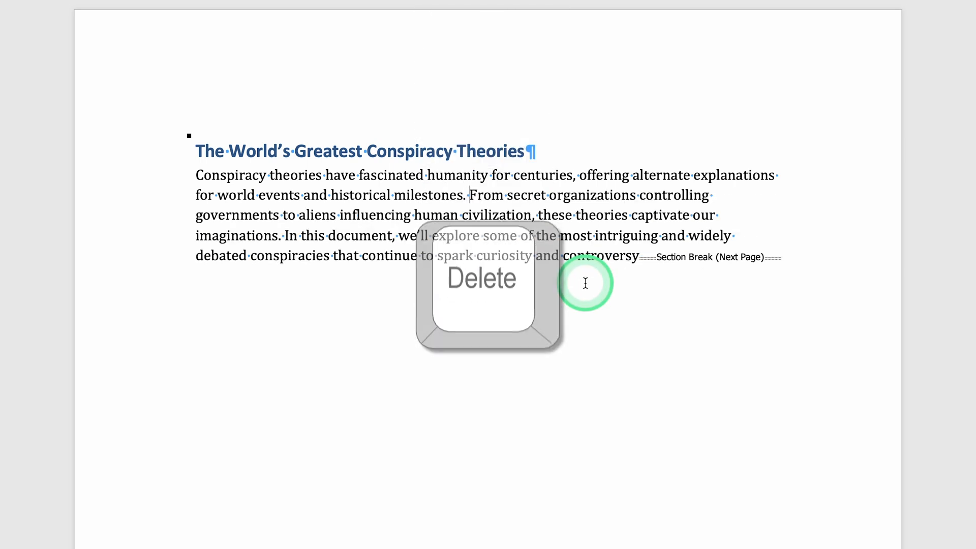
{"action": "key", "text": "delete"}
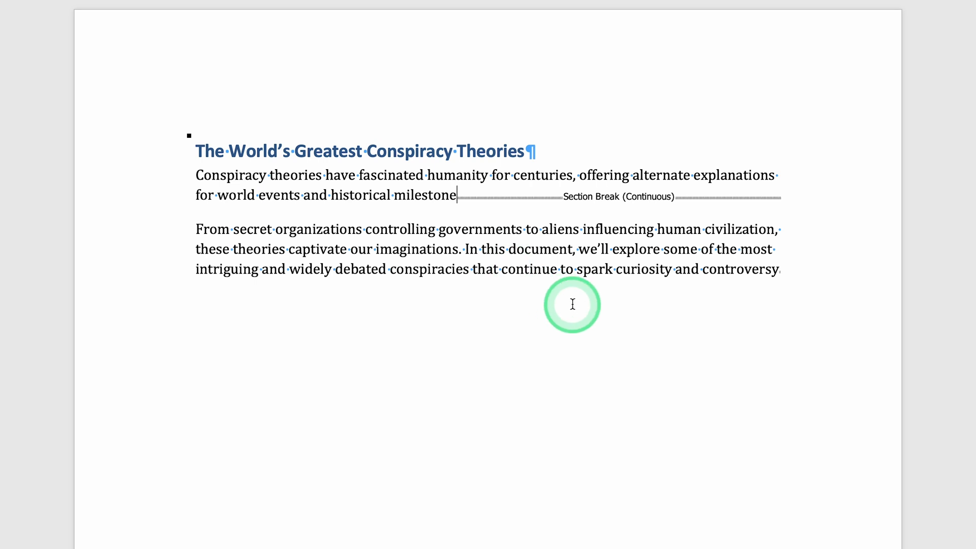
{"action": "type", "text": "s."}
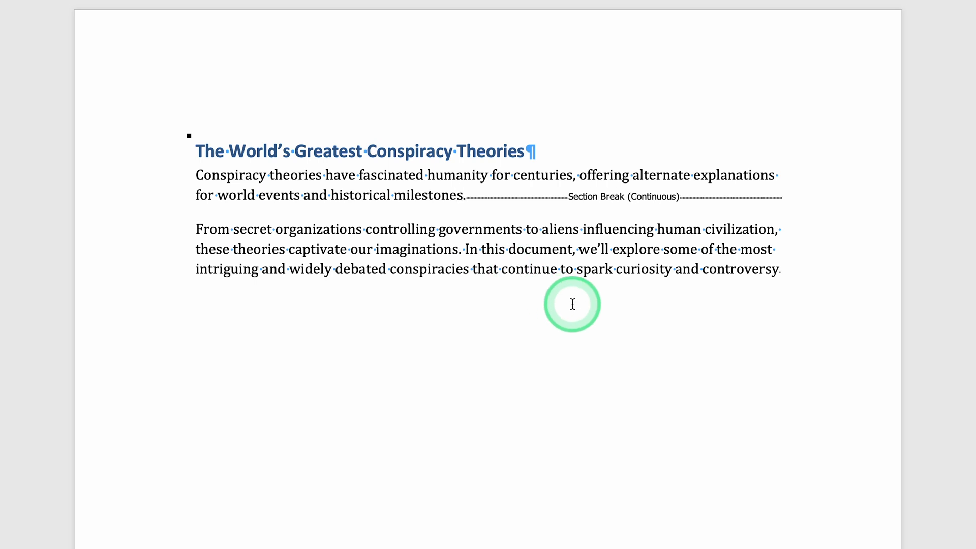
{"action": "left_click", "coordinate": [466, 195]}
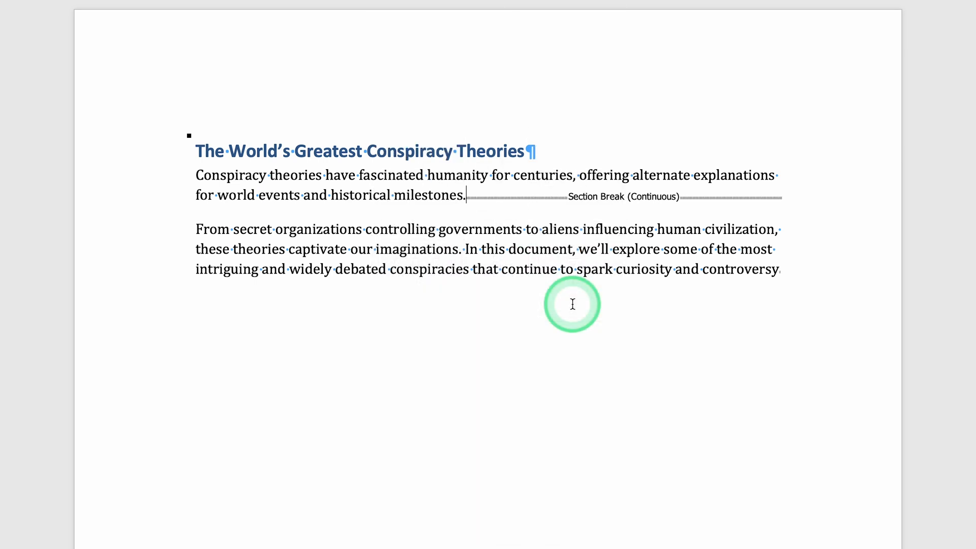
{"action": "mouse_move", "coordinate": [515, 238]}
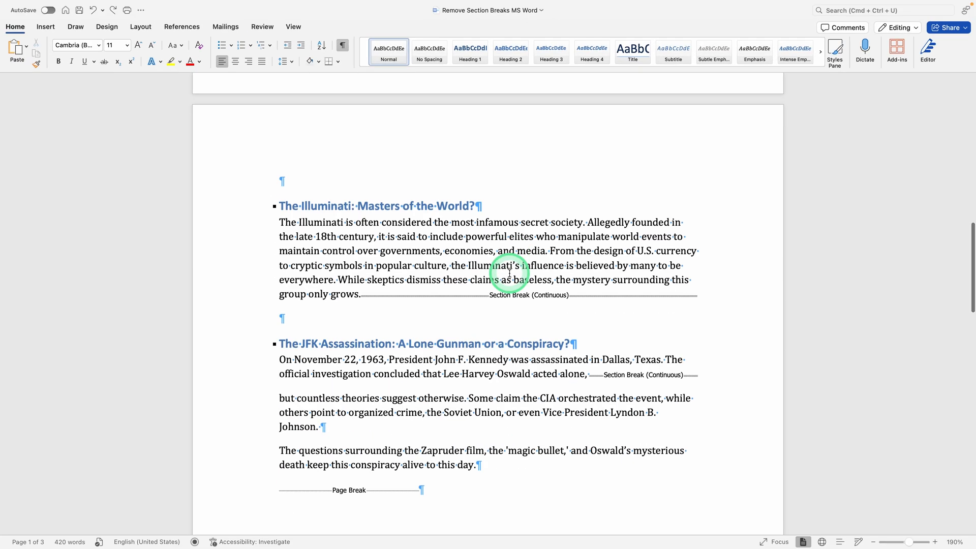
{"action": "scroll", "scroll_direction": "down", "scroll_amount": 3}
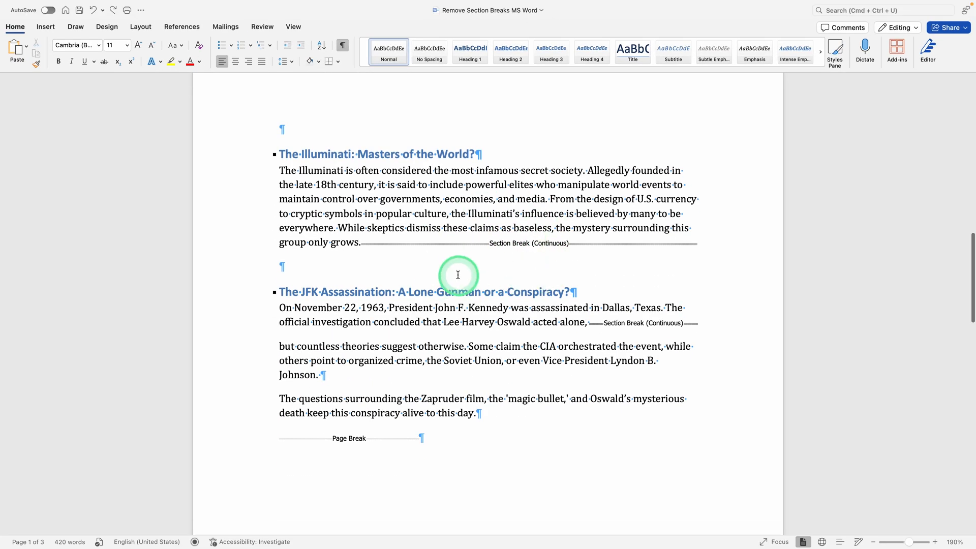
{"action": "left_click", "coordinate": [476, 359]}
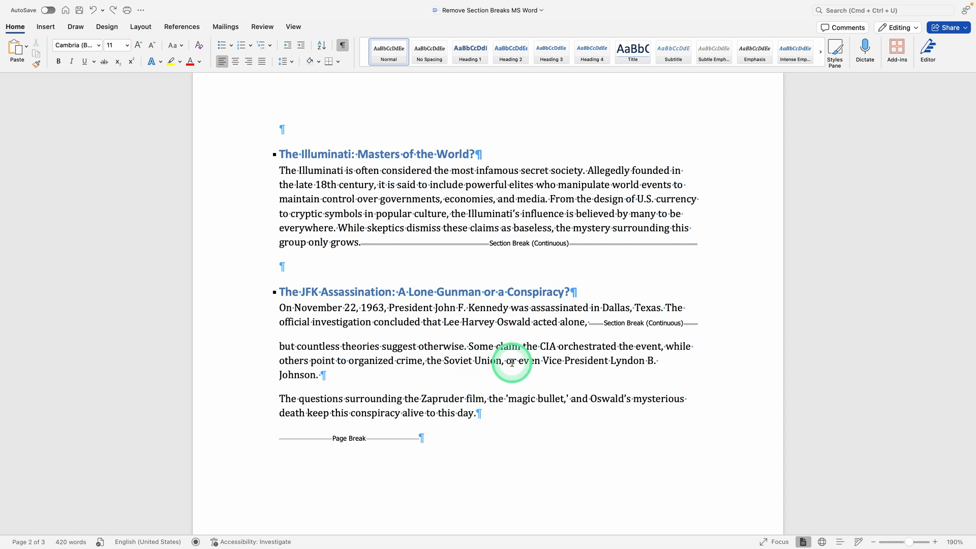
{"action": "key", "text": "Ctrl+h"}
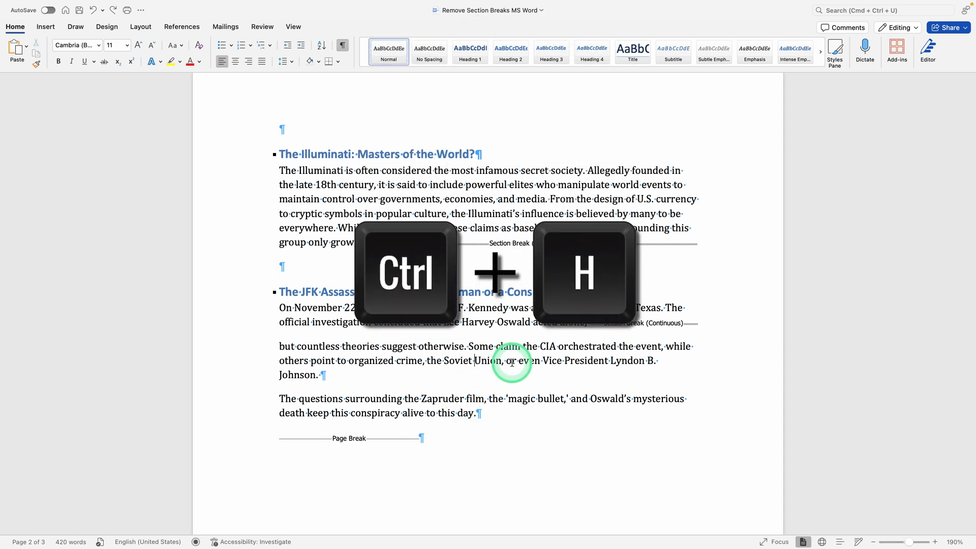
Step: Replace ^b with nothing via Replace All, removing all four section breaks, and confirm the count
{"action": "key", "text": "ctrl+h"}
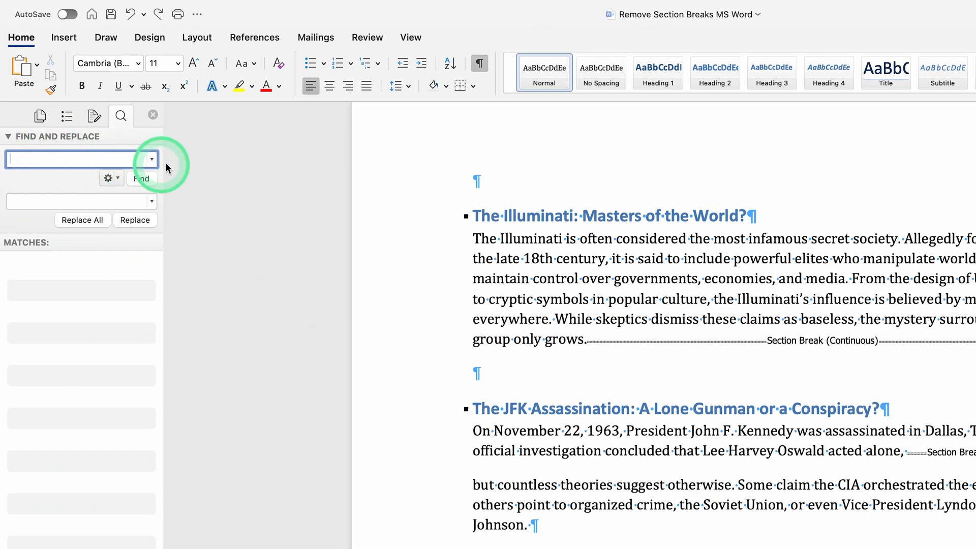
{"action": "left_click", "coordinate": [151, 159]}
{"action": "type", "text": "^b"}
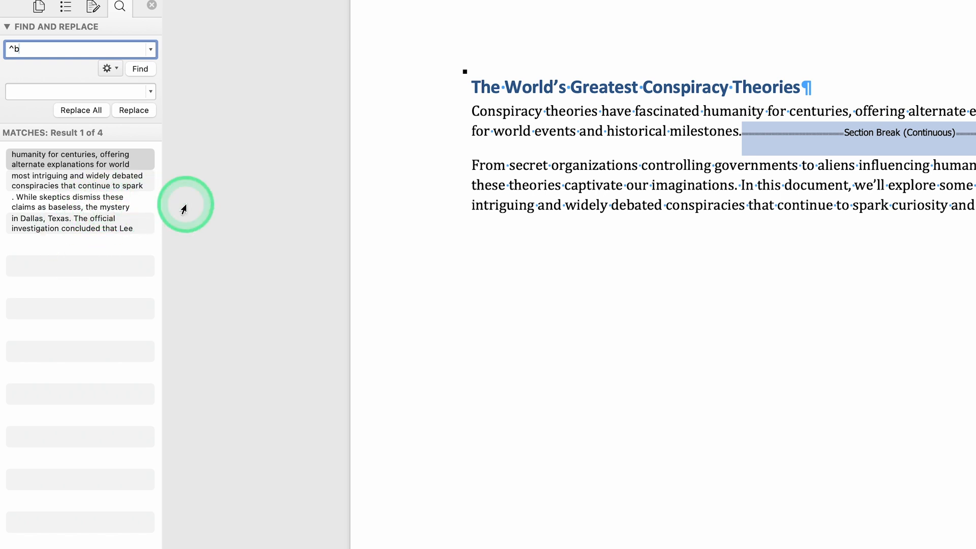
{"action": "left_click", "coordinate": [80, 92]}
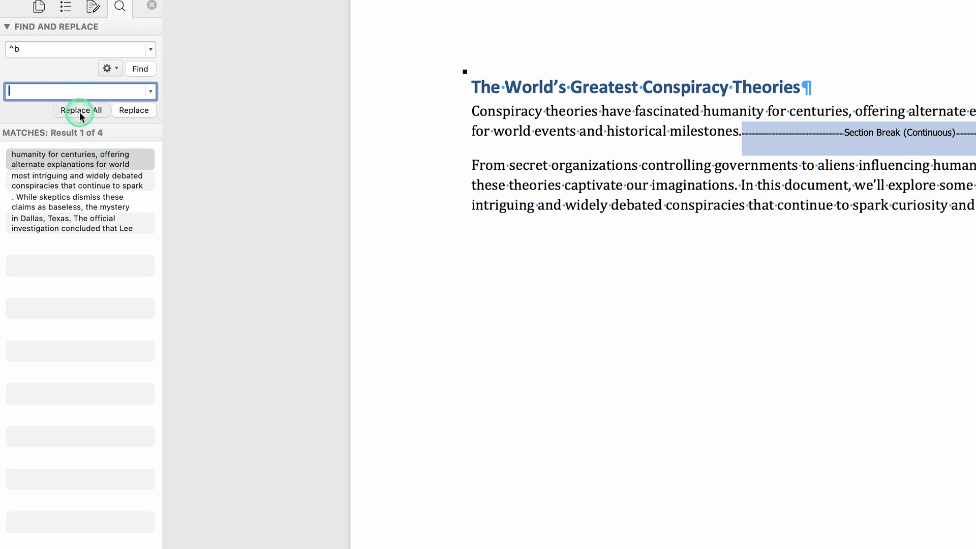
{"action": "left_click", "coordinate": [81, 110]}
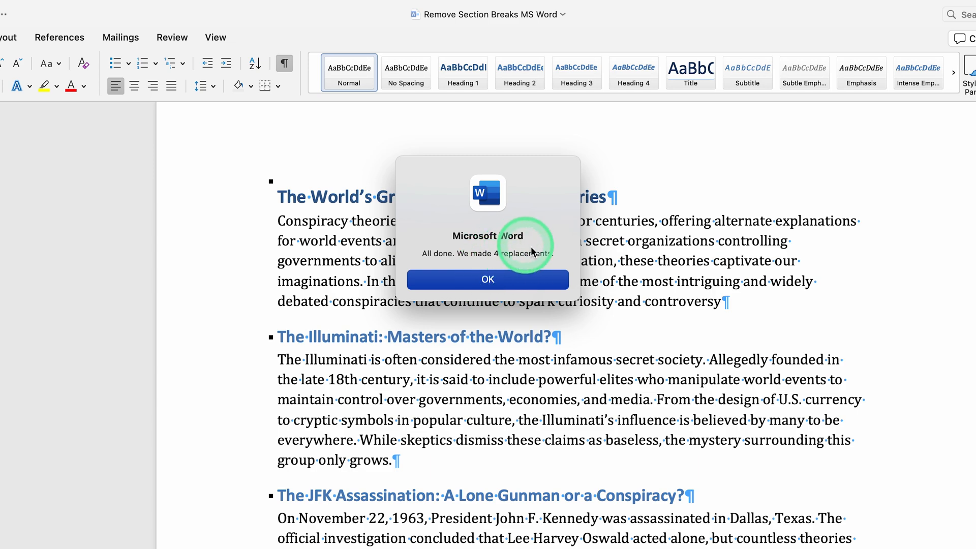
{"action": "mouse_move", "coordinate": [527, 323]}
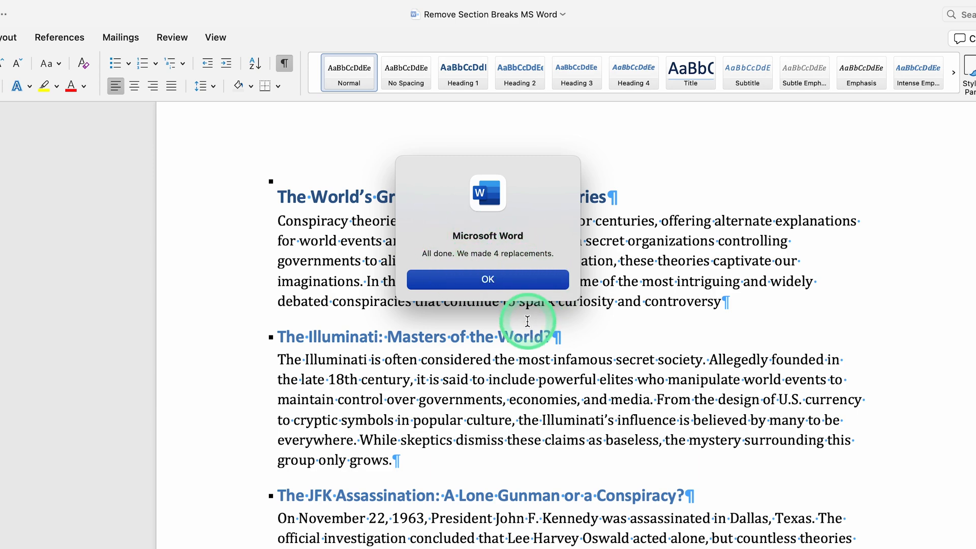
{"action": "left_click", "coordinate": [487, 278]}
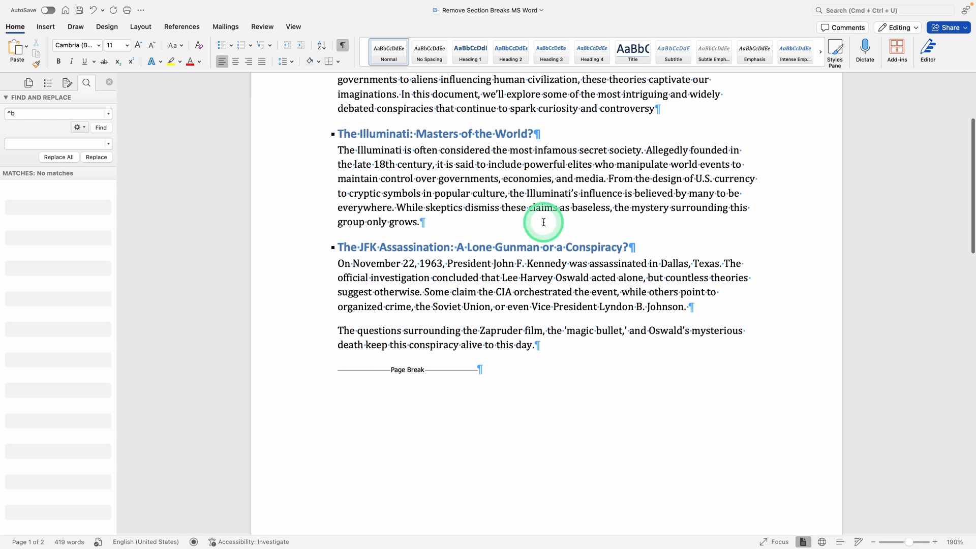
Step: Review the result, then undo the Replace All to restore the section breaks
{"action": "scroll", "scroll_direction": "down", "scroll_amount": 3}
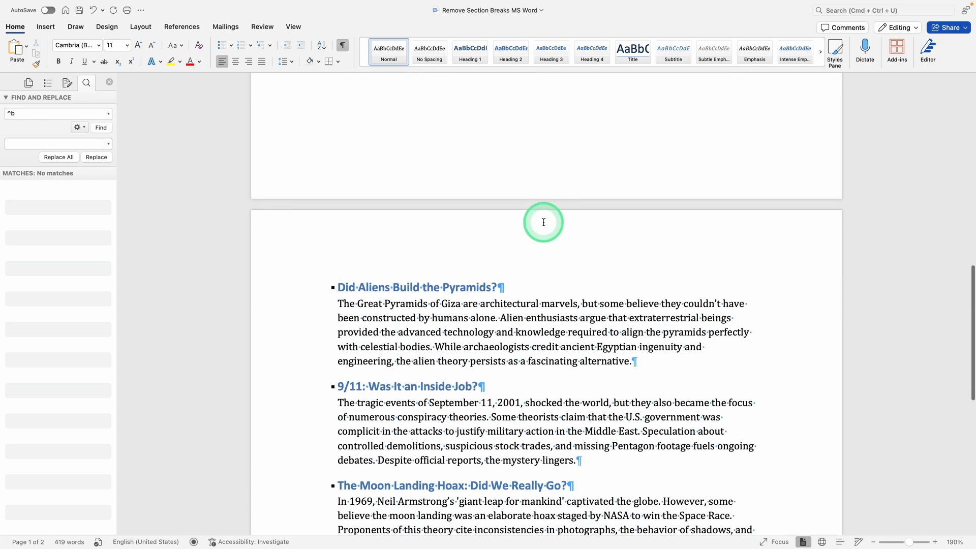
{"action": "scroll", "scroll_direction": "down", "scroll_amount": 3}
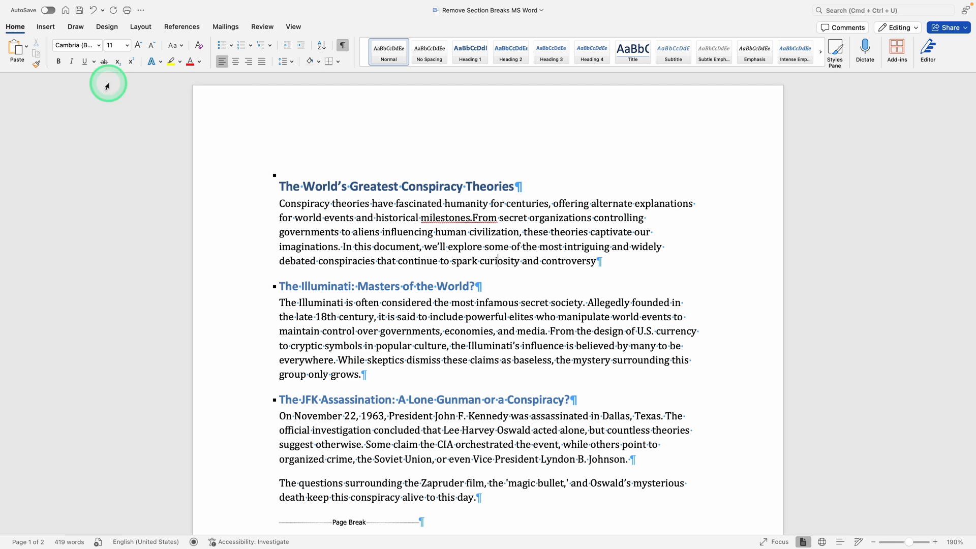
{"action": "scroll", "scroll_direction": "down", "scroll_amount": 3}
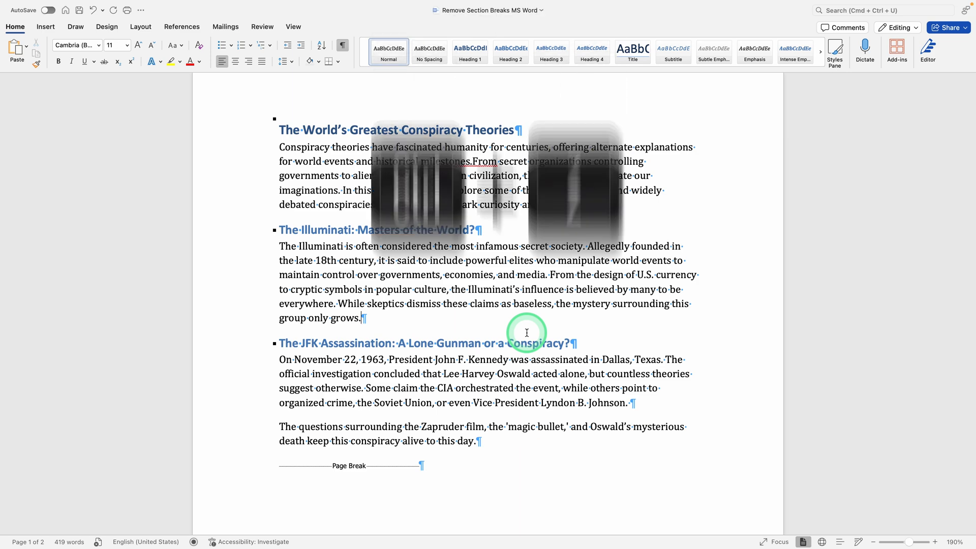
{"action": "key", "text": "ctrl+z"}
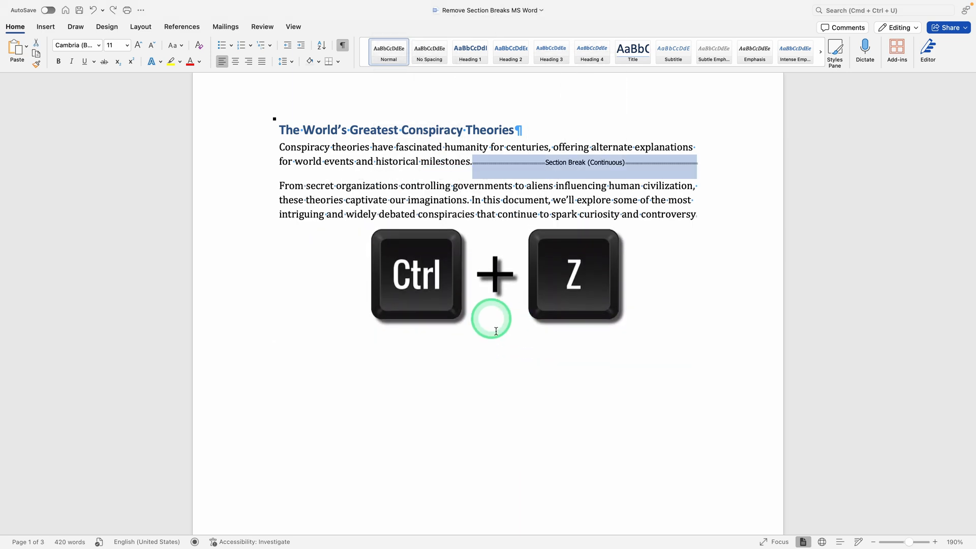